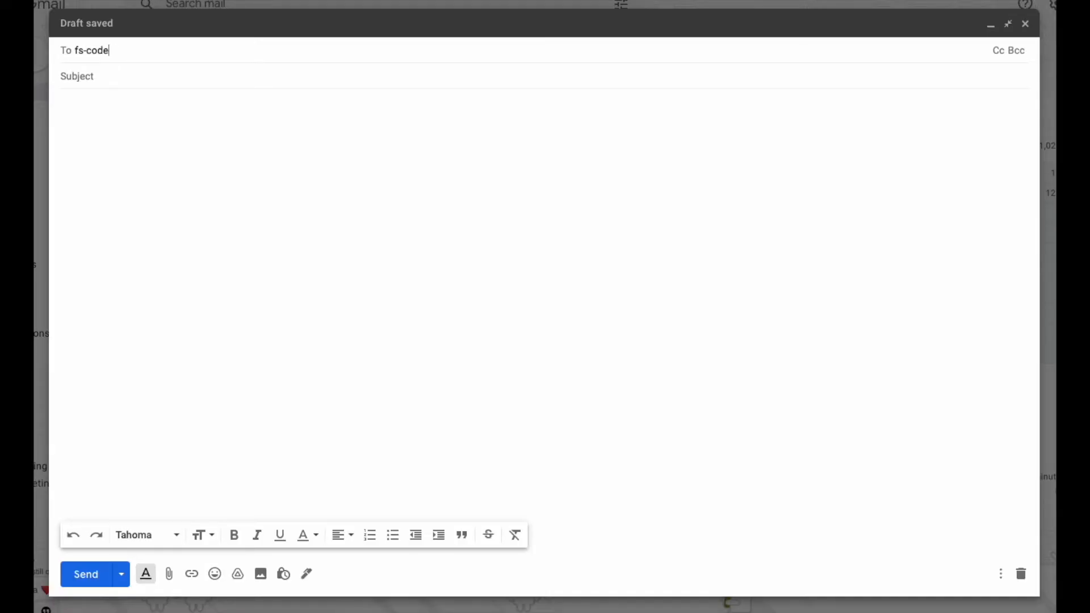
pyautogui.write('@gmail.com')
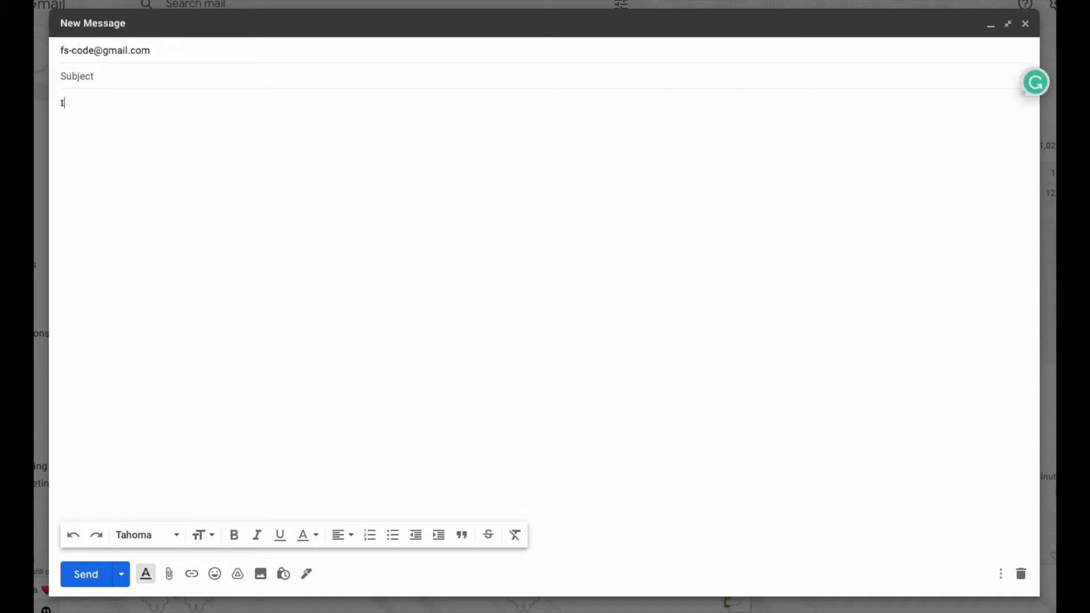
pyautogui.write('t looks unprofessional')
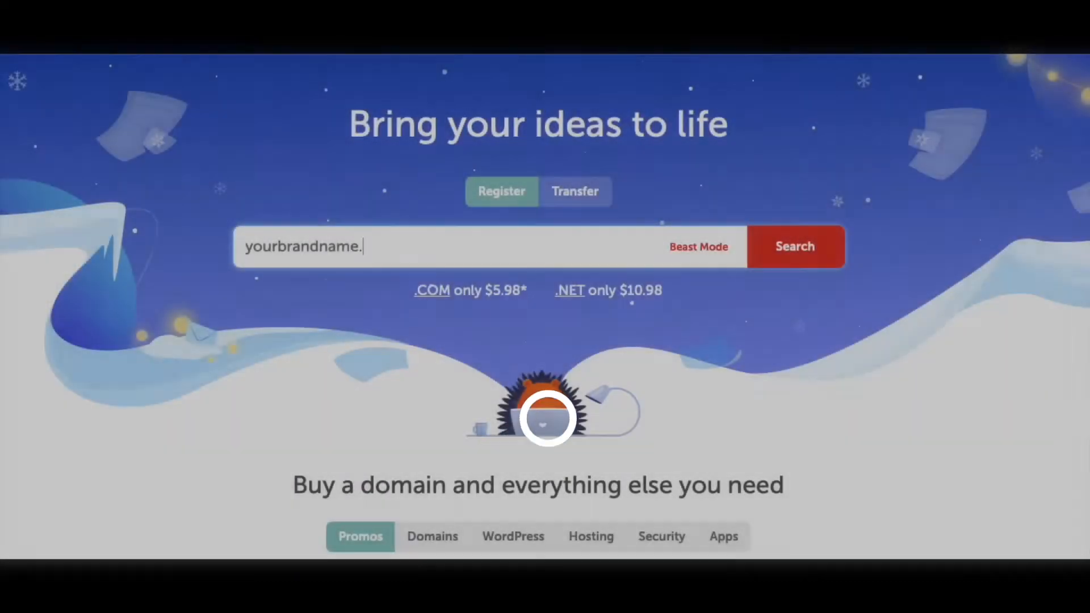
# - Search '.com' domains on Namecheap, then scroll through Bluehost's WordPress hosting offers
pyautogui.write('com')
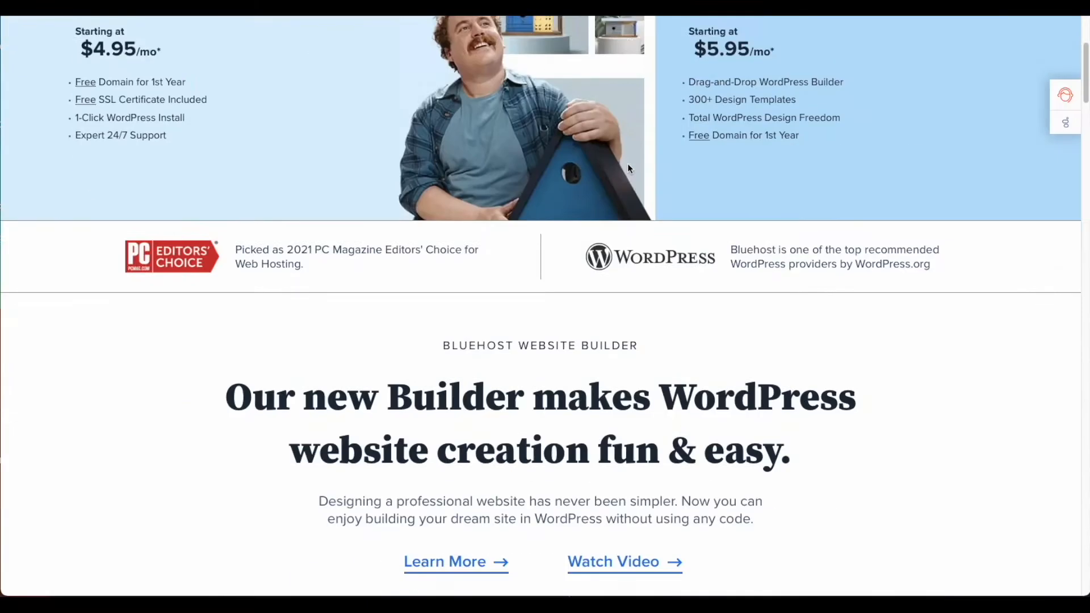
pyautogui.scroll(-3)
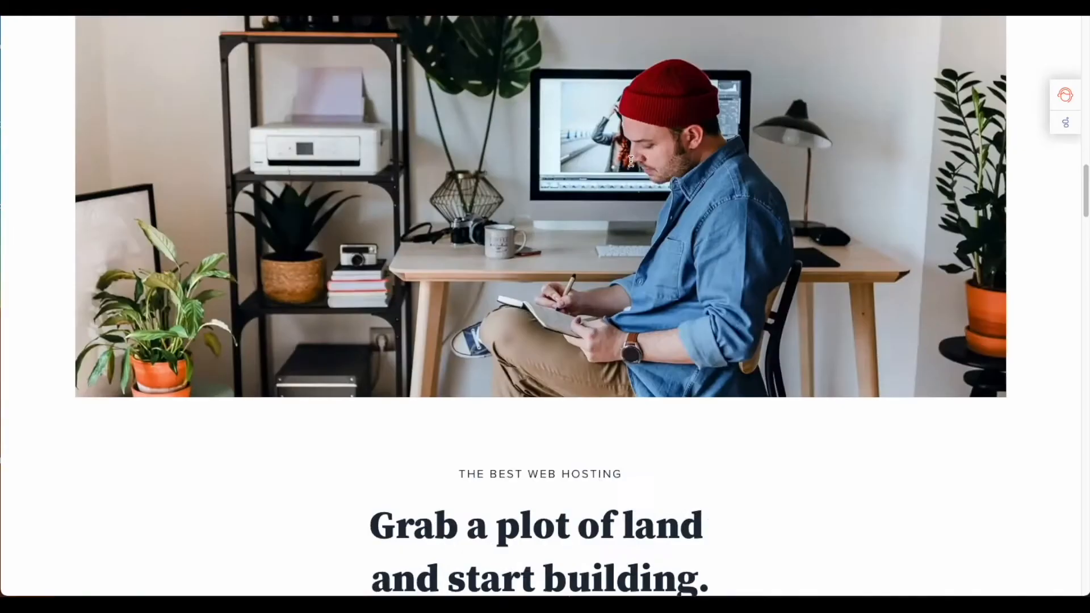
pyautogui.scroll(-3)
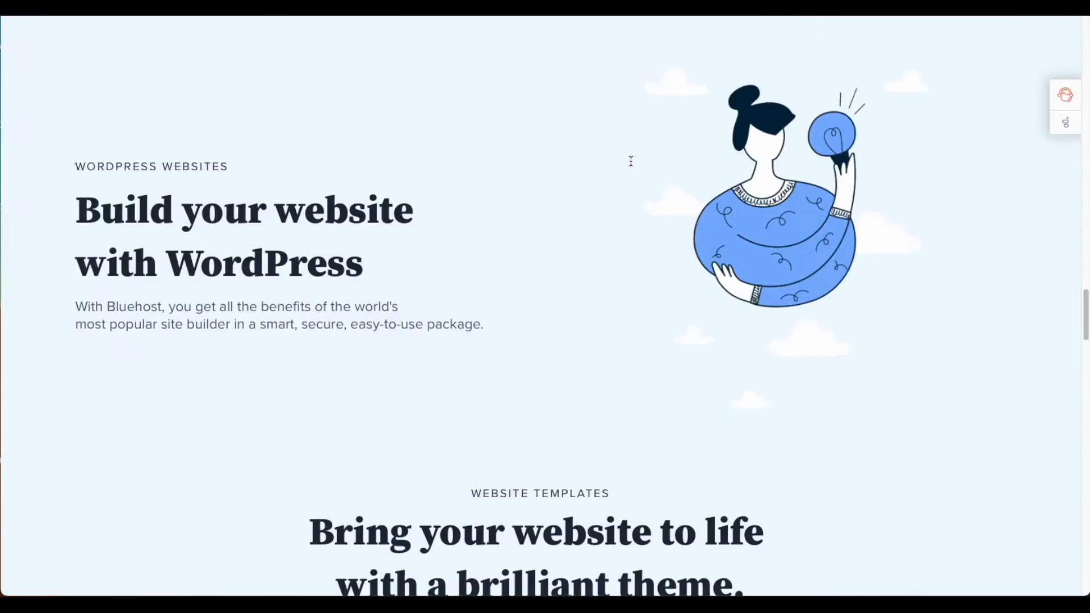
pyautogui.scroll(-3)
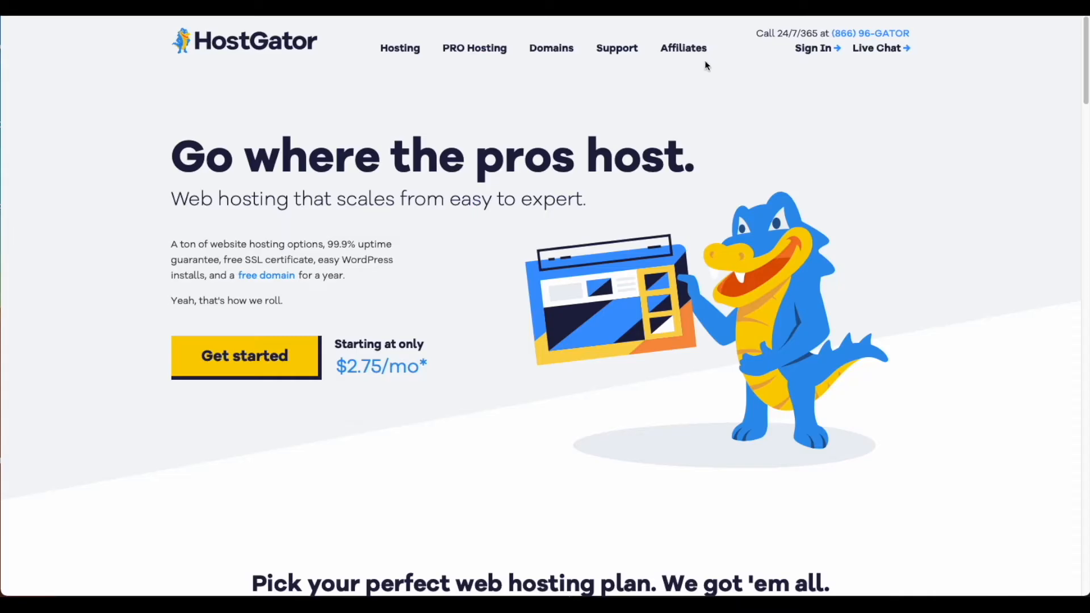
# - Scroll the HostGator homepage toward its web hosting plans
pyautogui.scroll(-3)
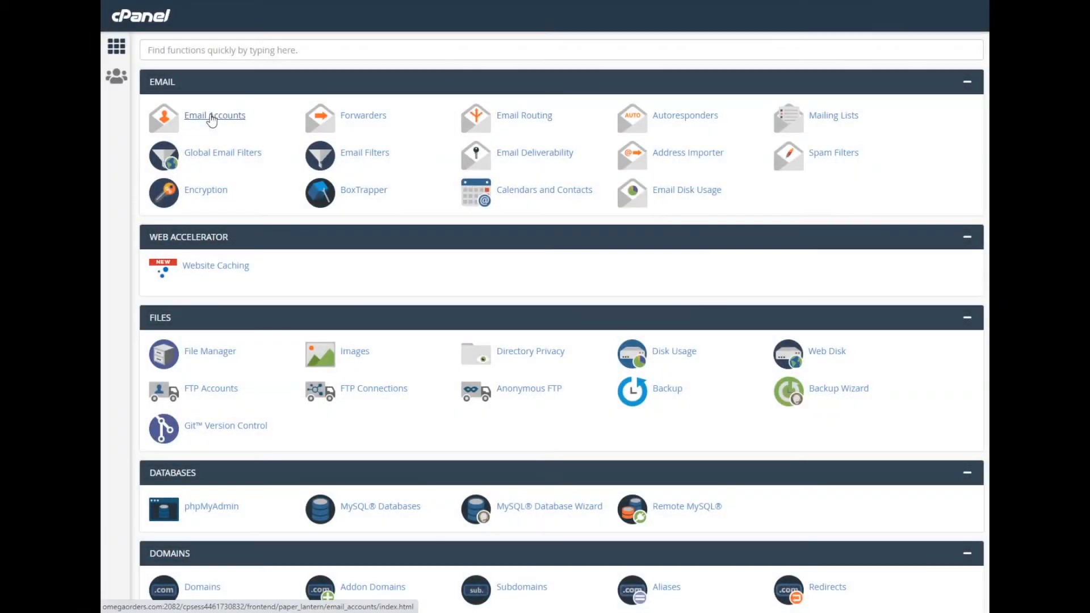
# - Open Email Accounts from the cPanel dashboard's EMAIL section
pyautogui.click(214, 115)
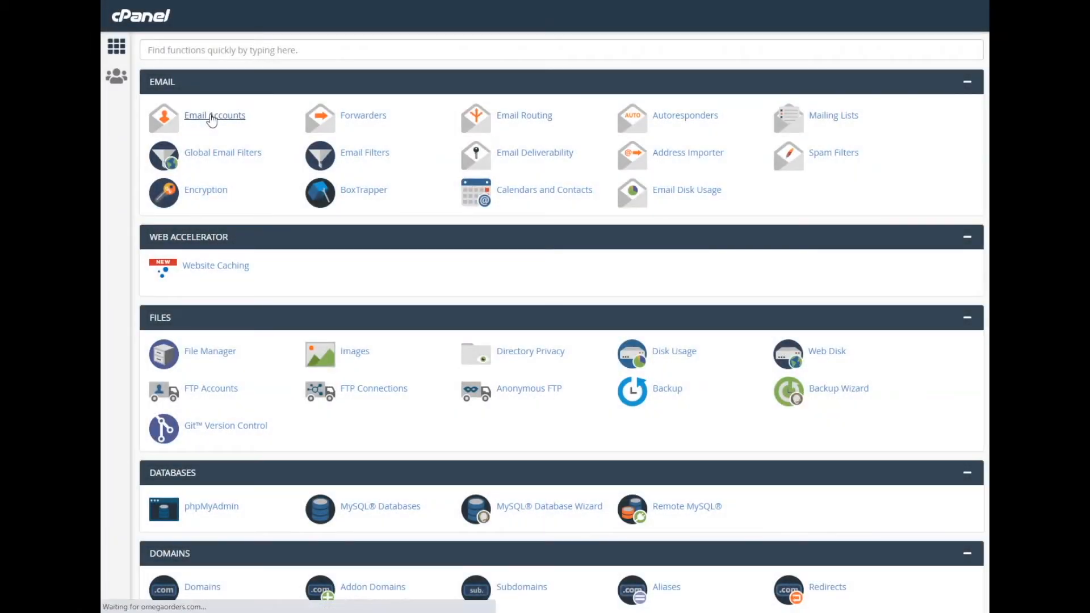
pyautogui.click(214, 115)
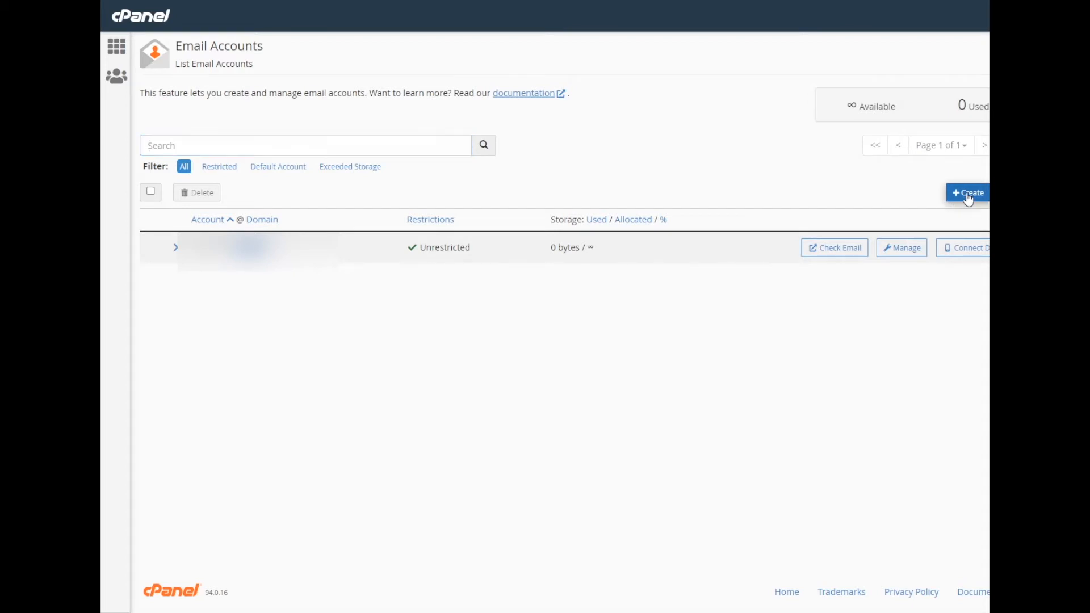
# - Create a new email account with username 'info' and enter its password
pyautogui.click(968, 192)
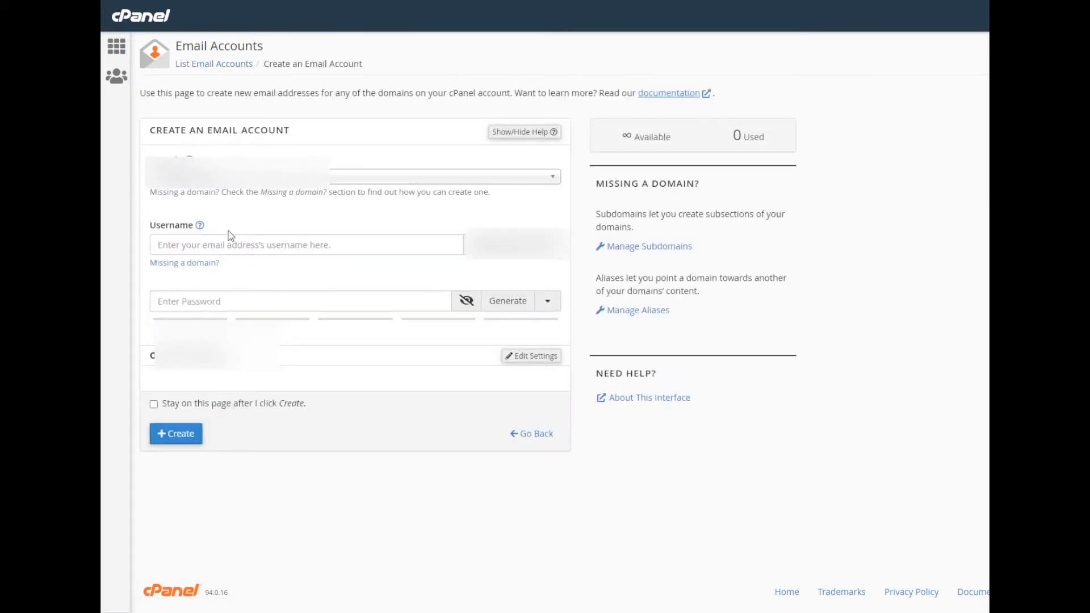
pyautogui.write('info')
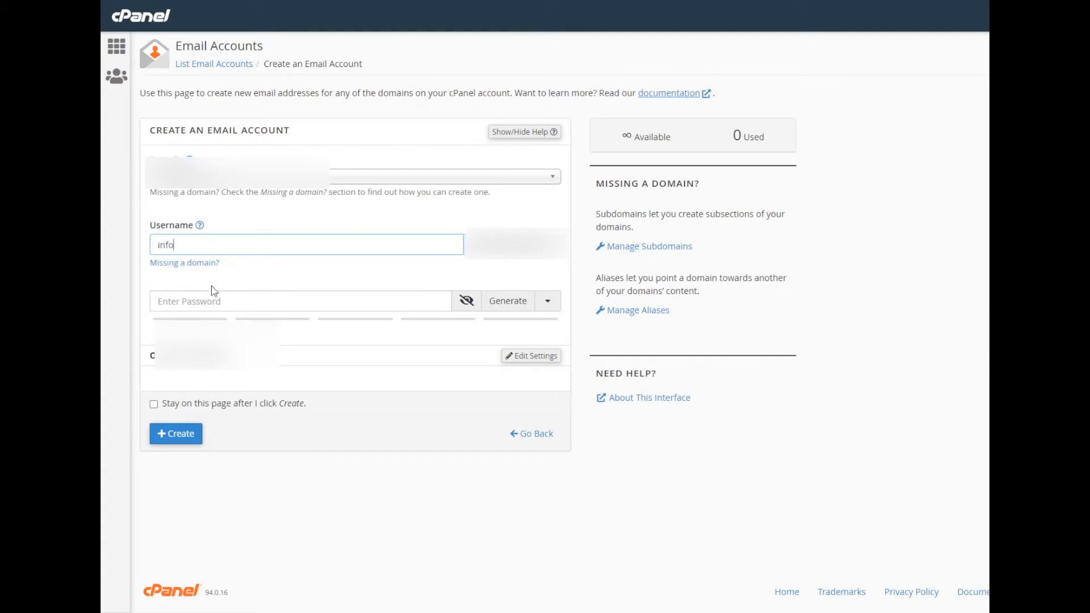
pyautogui.click(301, 300)
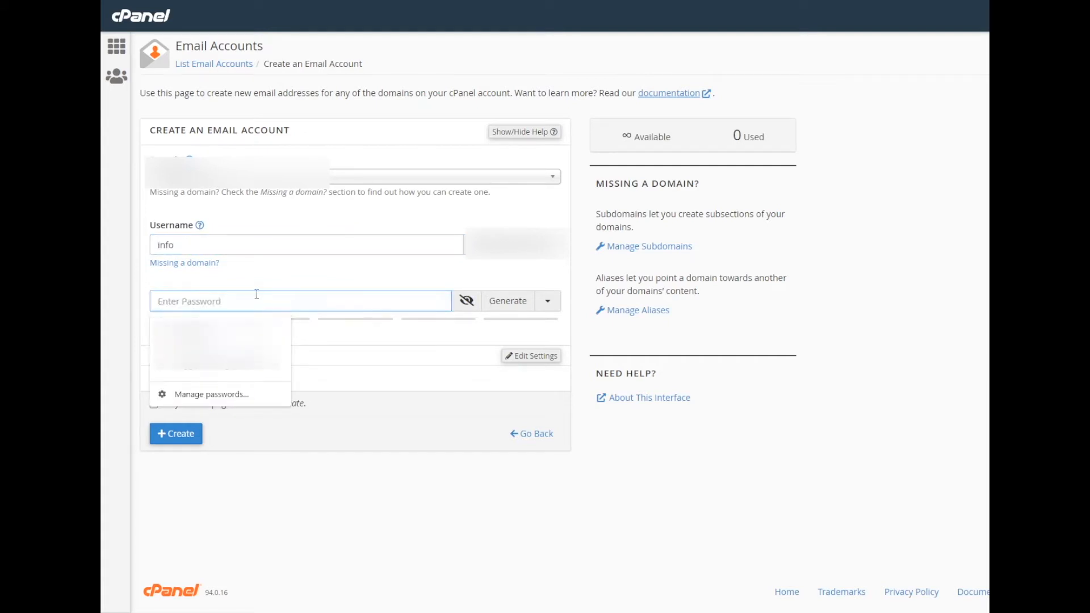
pyautogui.write('password')
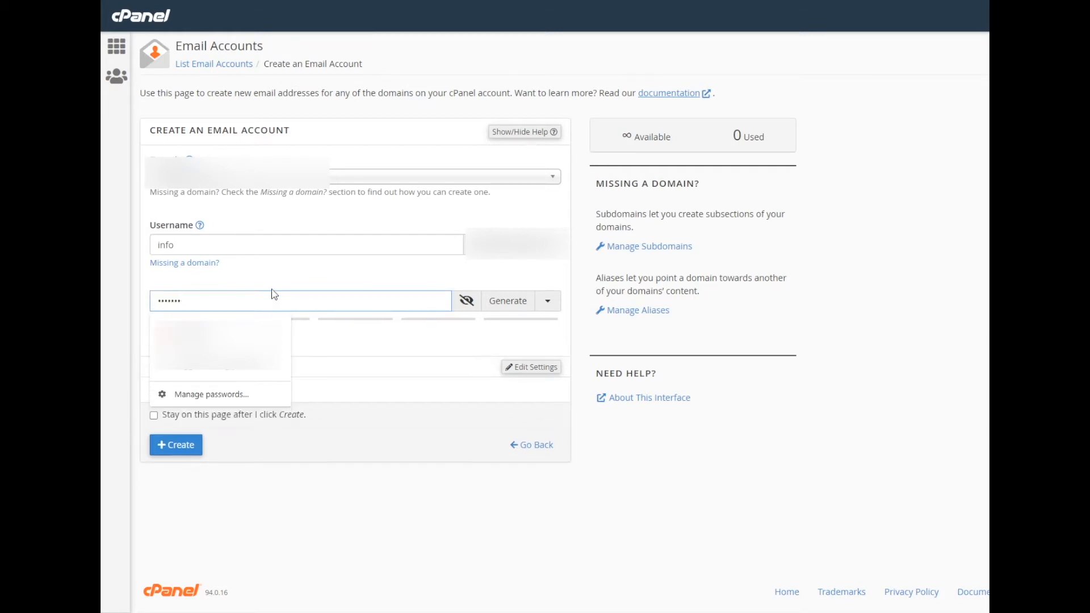